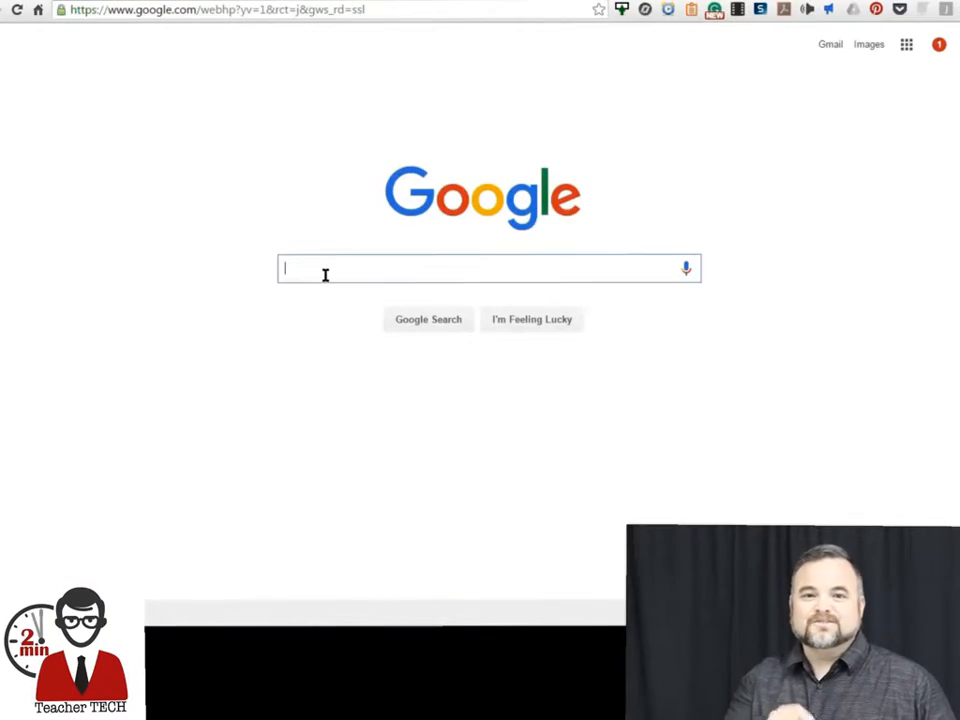
Search Google for 'G(math)' to find the g(Math) add-on
type("G(math)")
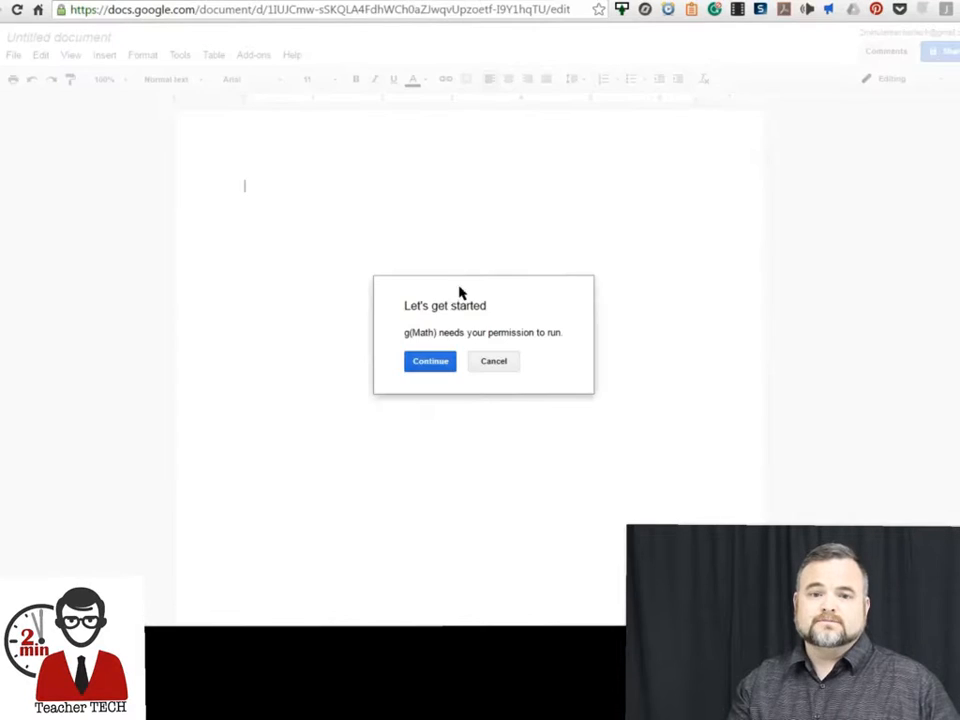
Authorize the g(Math) add-on and bring up its math expressions panel
left_click(430, 360)
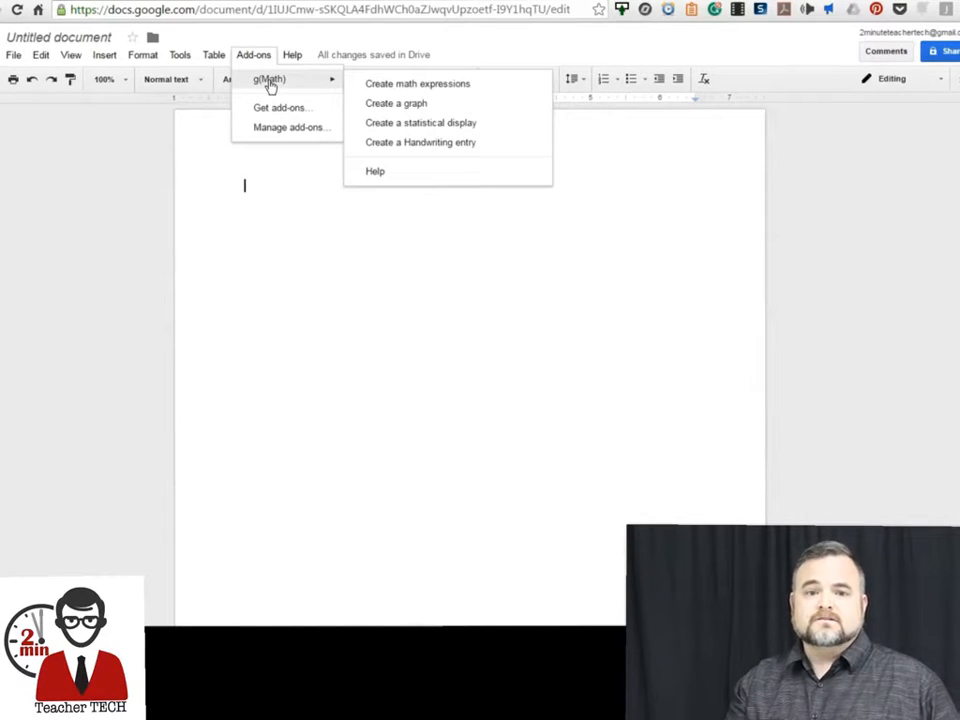
mouse_move(396, 104)
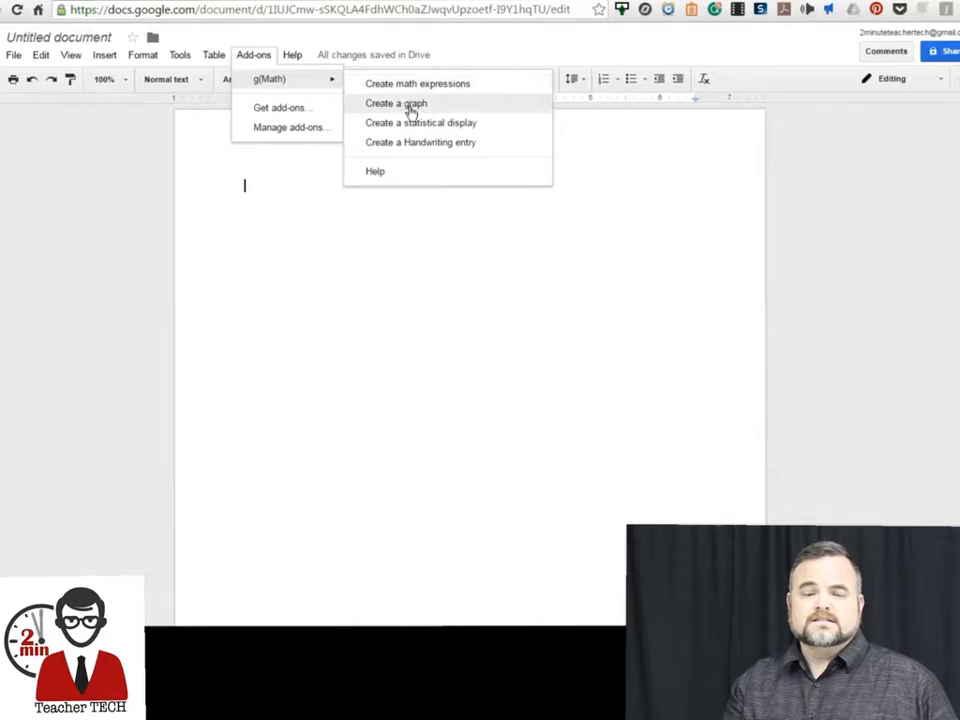
mouse_move(408, 148)
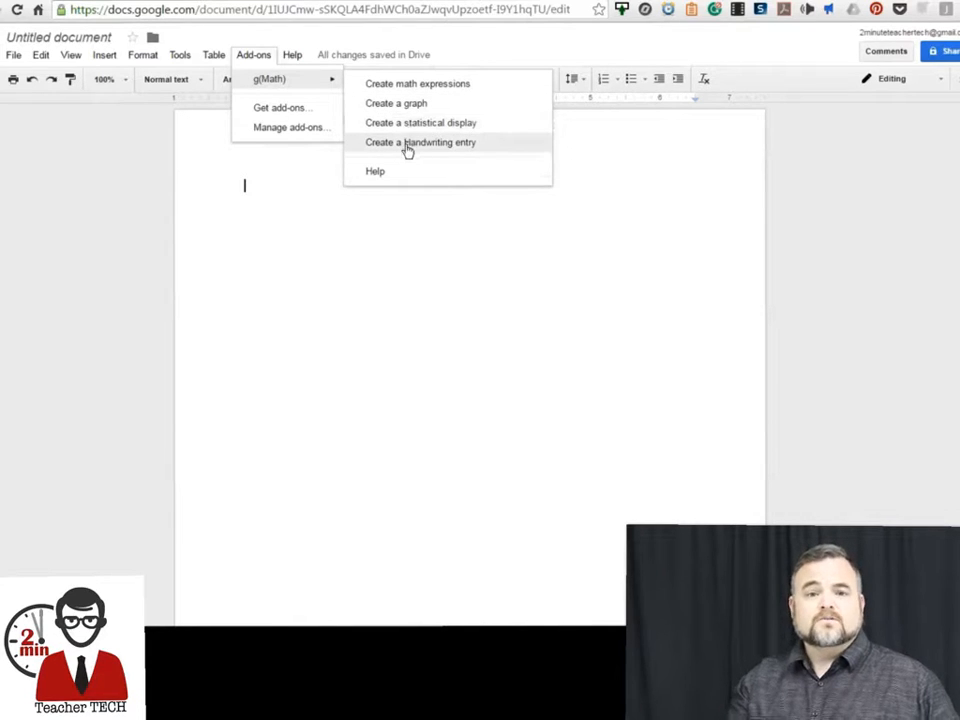
left_click(420, 142)
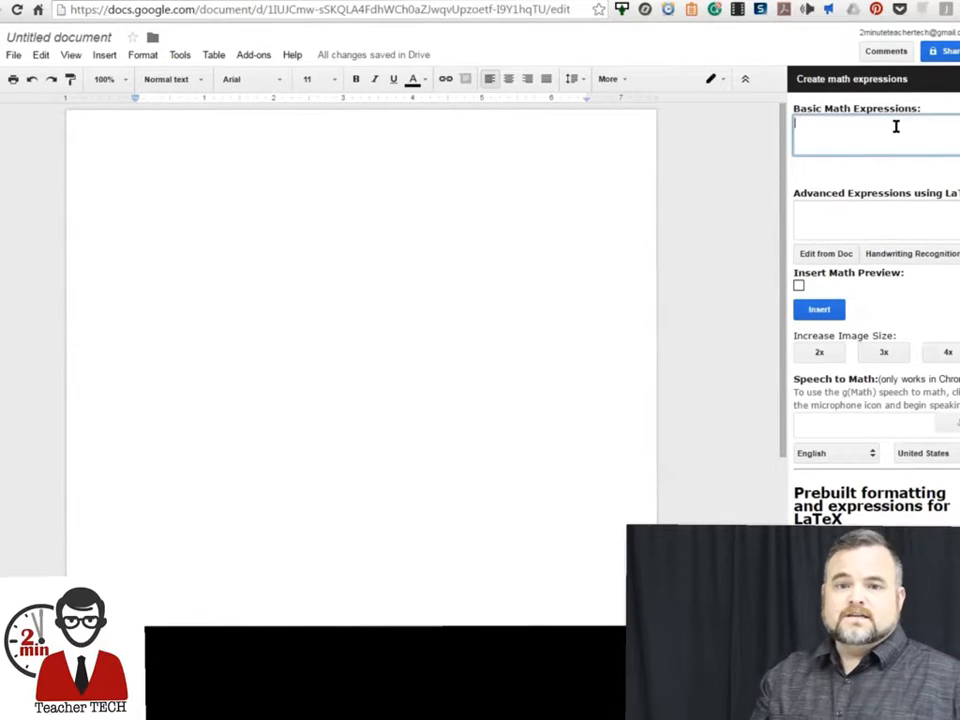
Enter the expression 2y + 3x, preview it, and insert it into the document
type("2y")
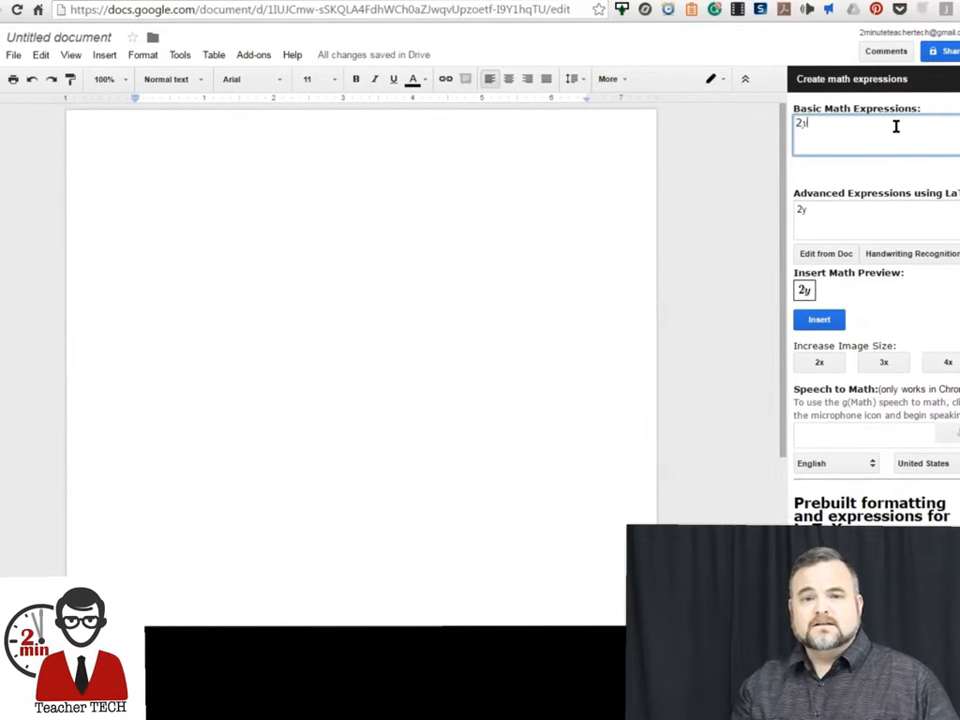
type("+ 3x")
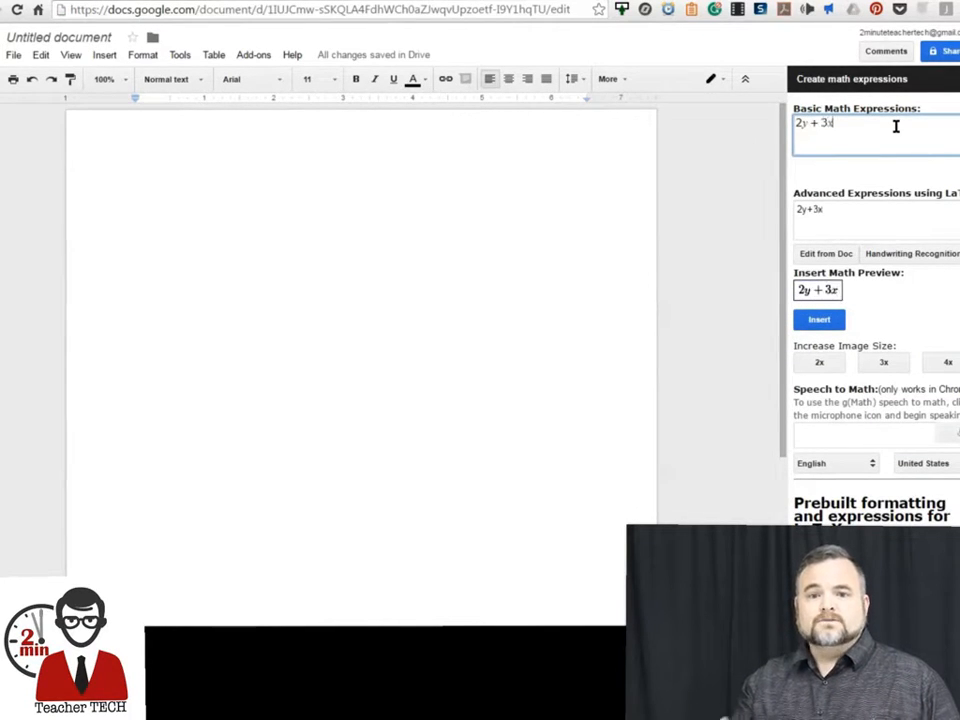
left_click(820, 320)
type("6xy=2ax^{3}+bx+c")
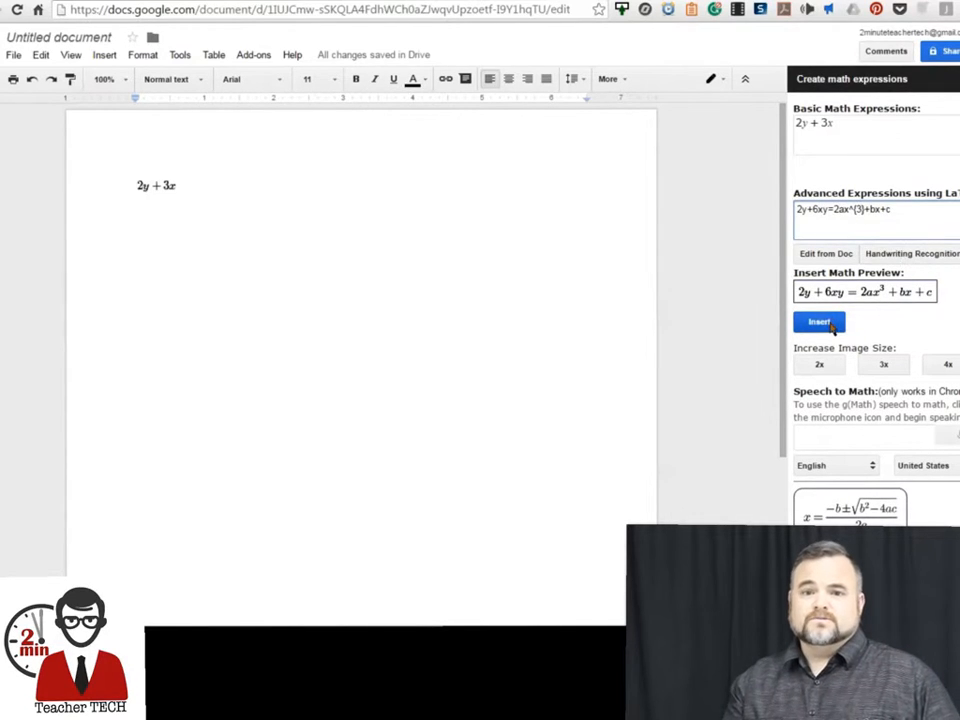
left_click(820, 320)
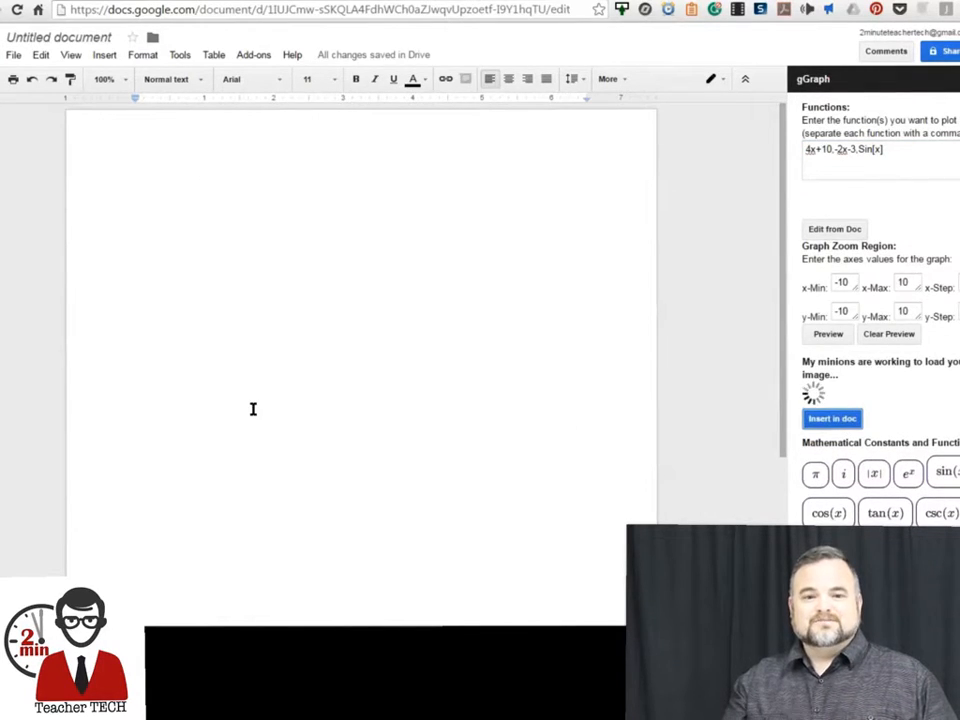
Insert the three-function graph into the document and return to the Add-ons menu
left_click(832, 418)
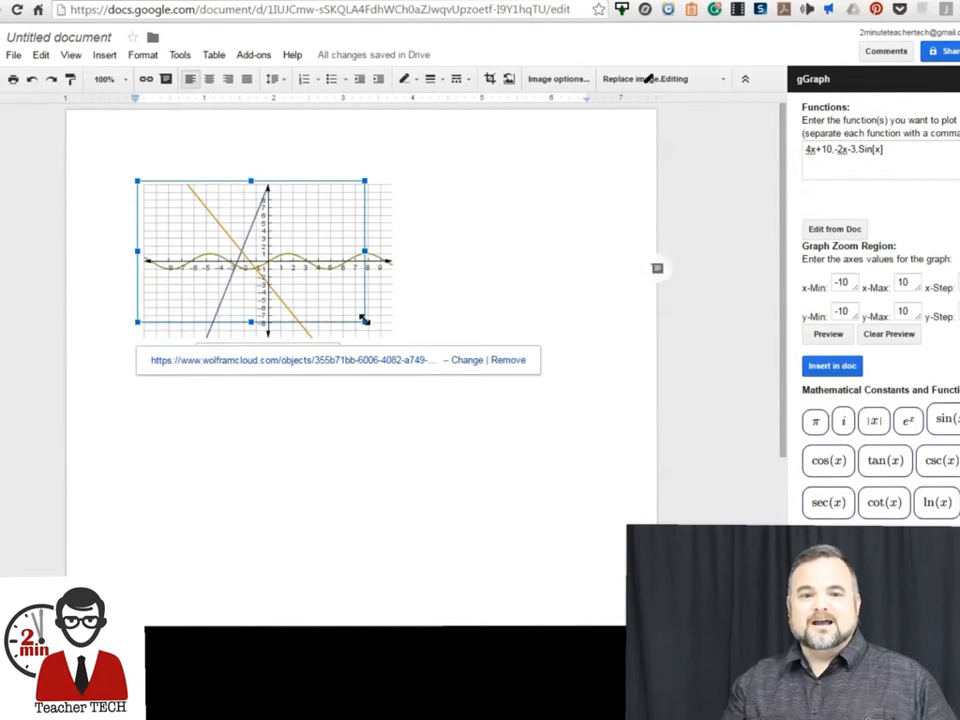
left_click(252, 56)
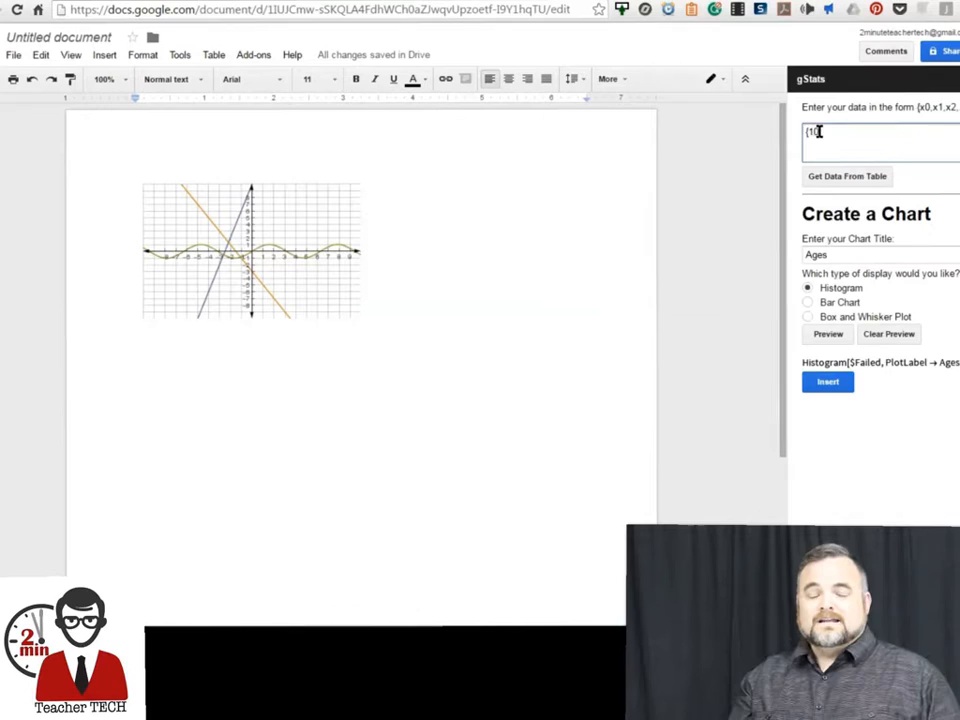
Enter the ages data 12,10,13,13,11,11,12,13 and preview it as histogram and bar chart
type("12,10,13,13,11,11,12,13}")
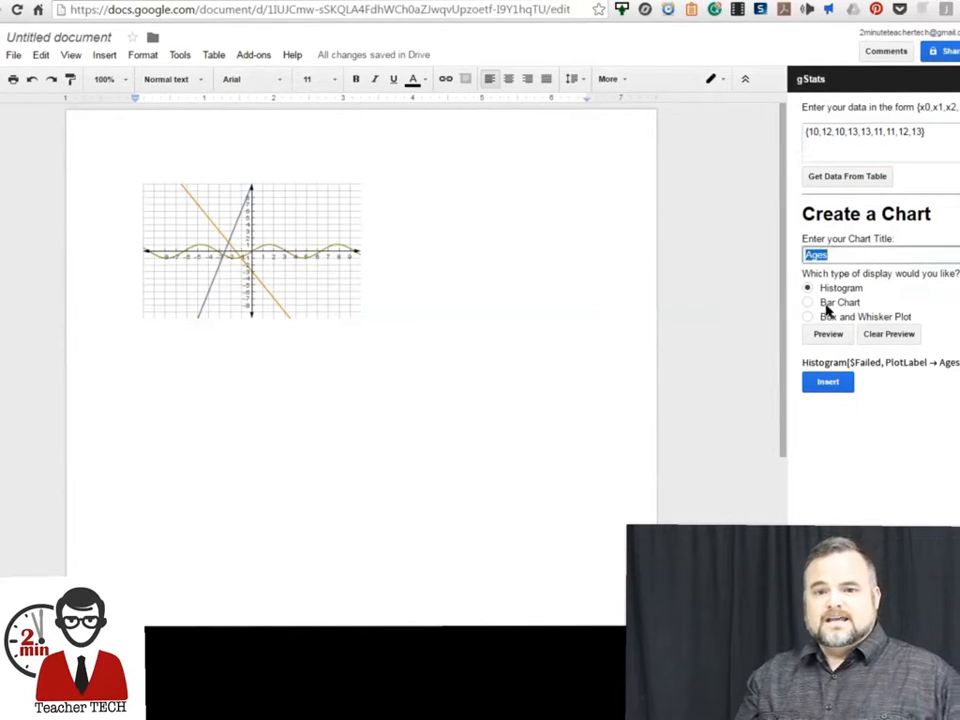
left_click(828, 334)
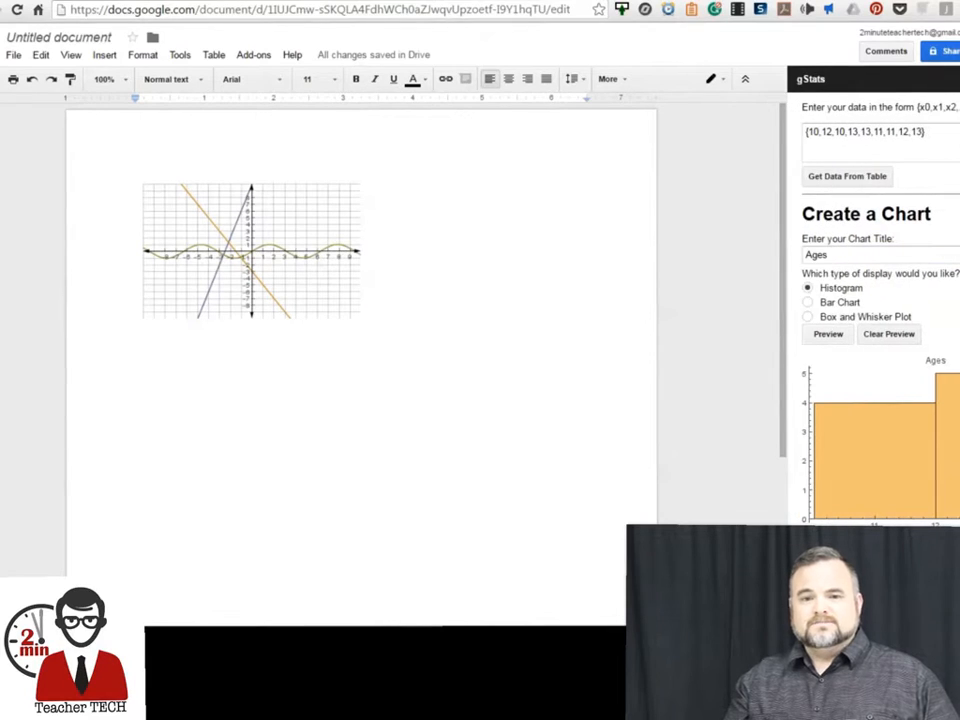
left_click(808, 302)
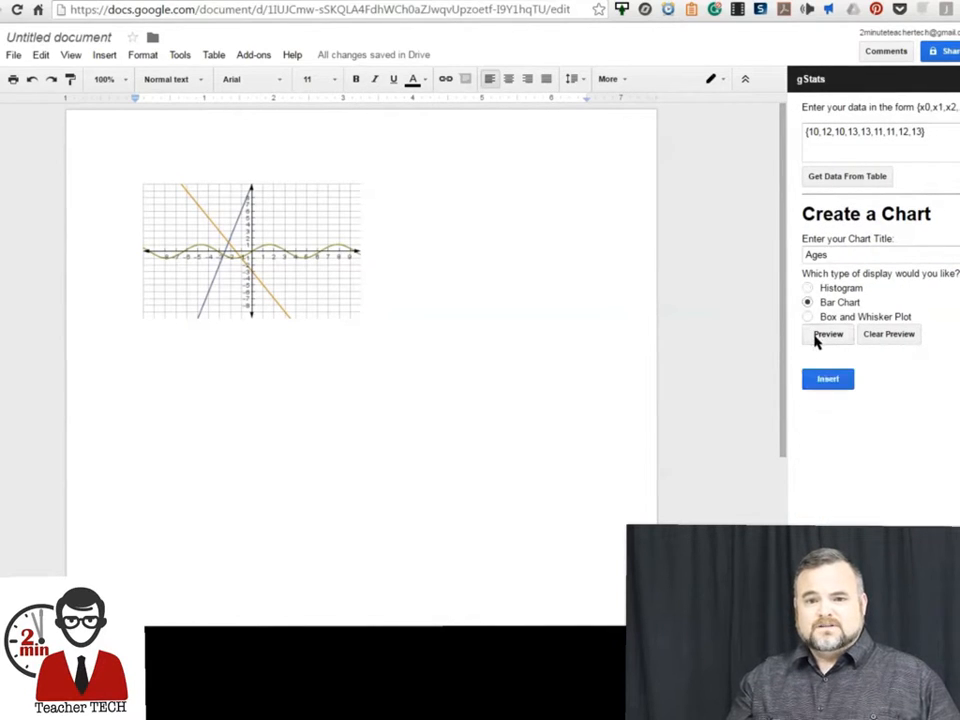
left_click(808, 316)
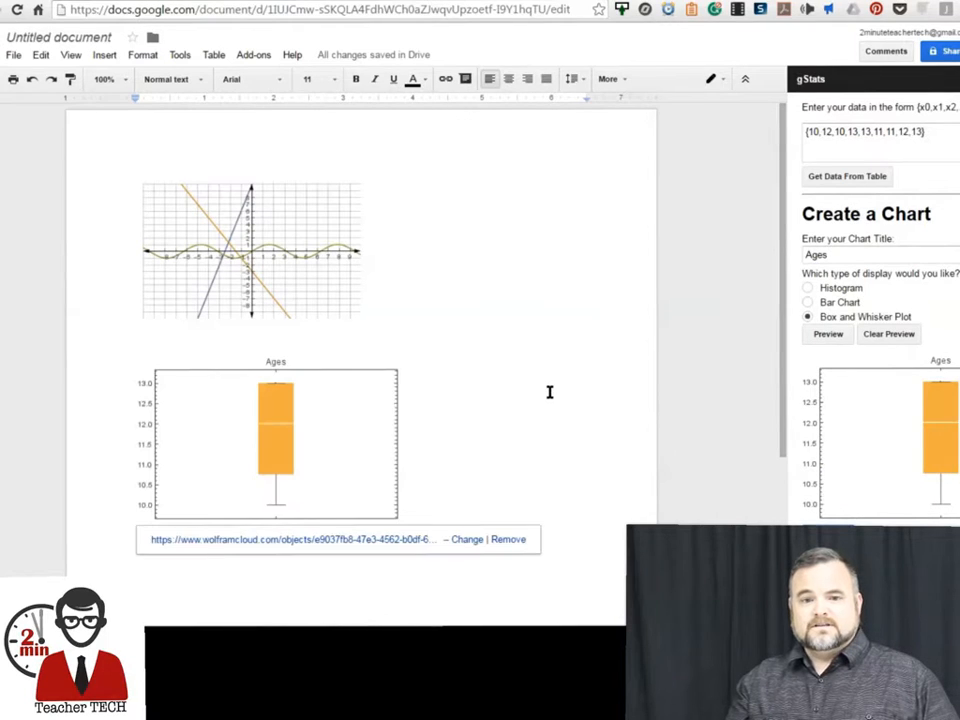
Start a g(Math) handwriting entry and draw the fraction 3/4 ÷ 4/3 on the pad
left_click(252, 54)
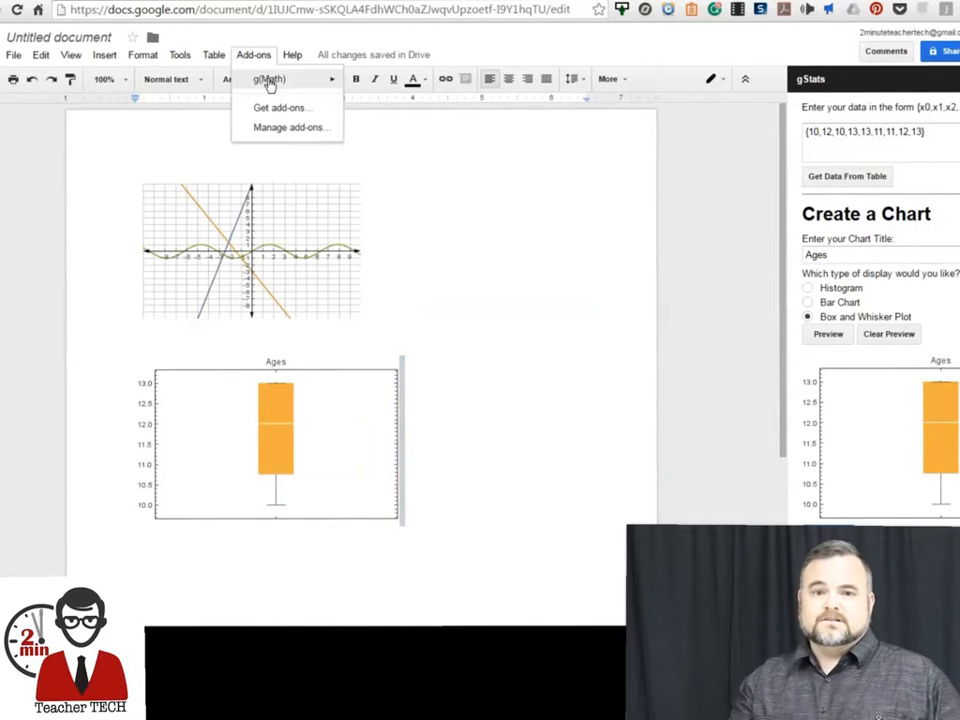
left_click(268, 80)
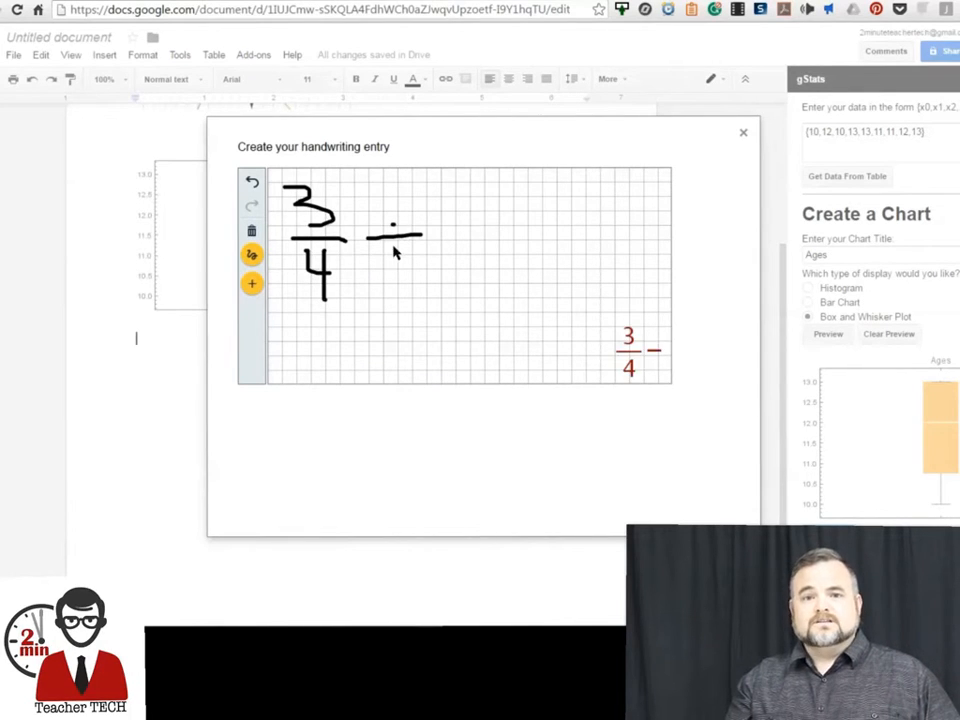
left_click_drag(450, 200, 490, 290)
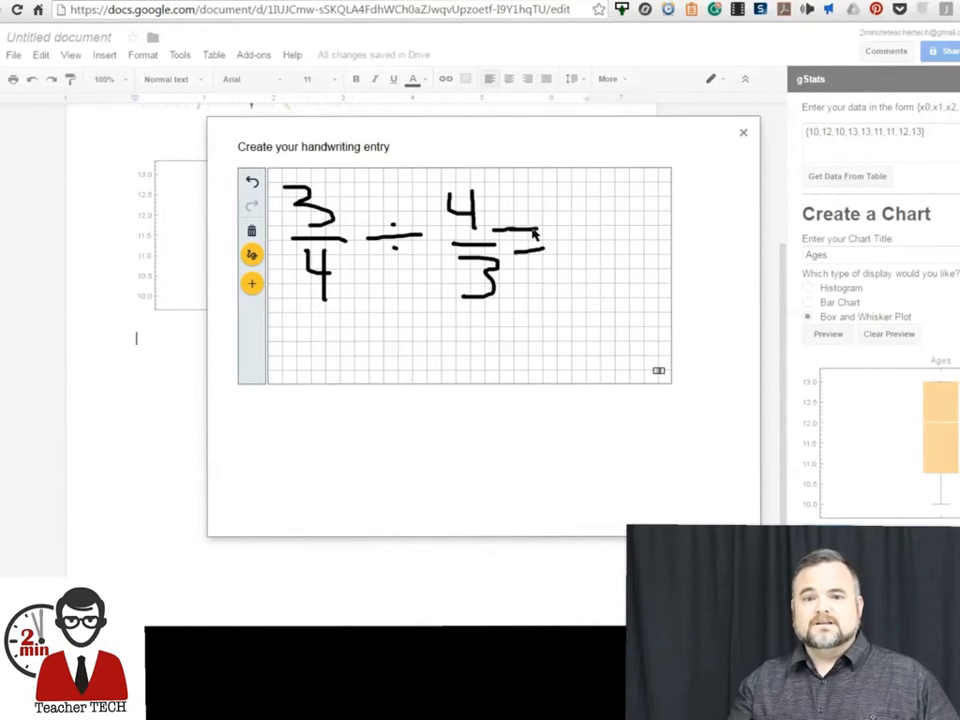